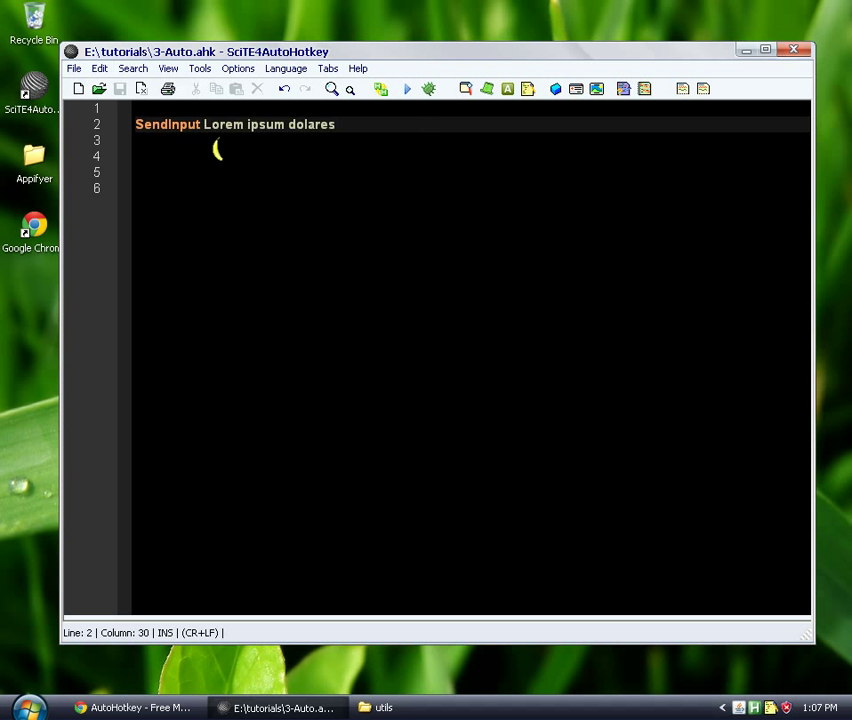
{"action": "mouse_move", "coordinate": [378, 136]}
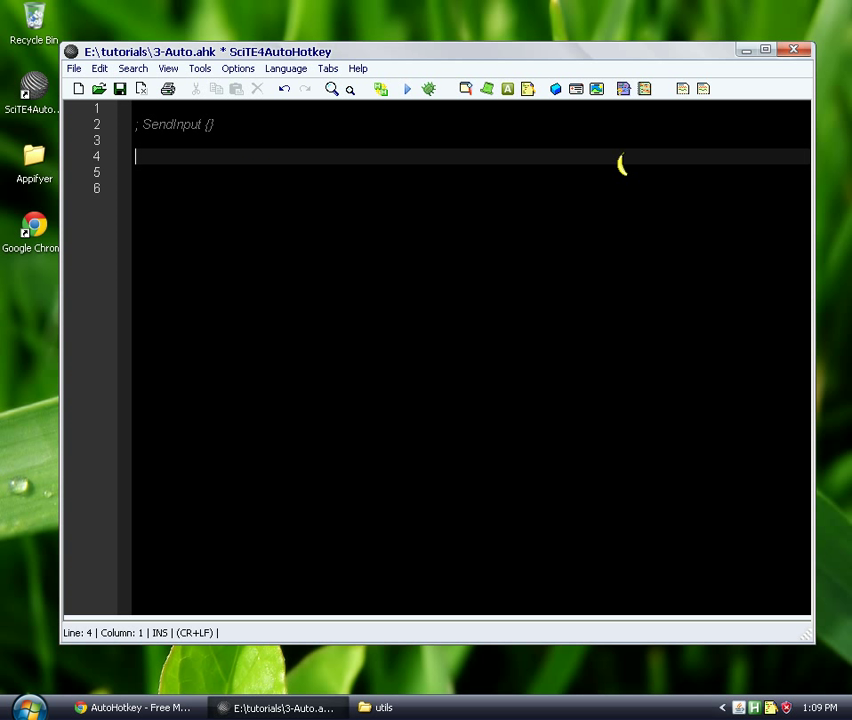
Step: Comment out the SendInput line in 3-Auto.ahk via the editor context menu
{"action": "right_click", "coordinate": [340, 304]}
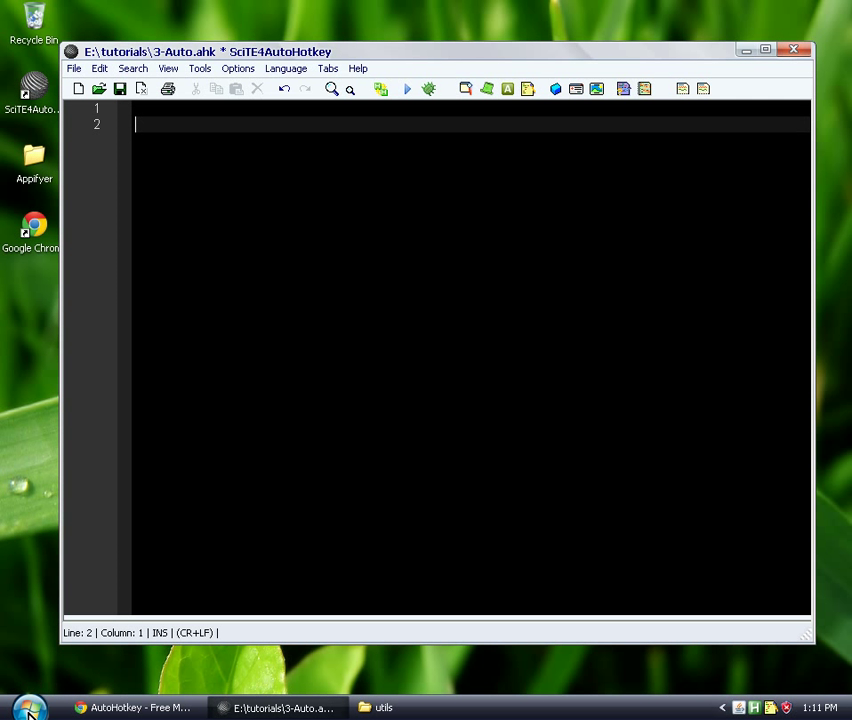
Step: Begin a Send command on line 2 of the emptied 3-Auto.ahk script
{"action": "type", "text": "Send"}
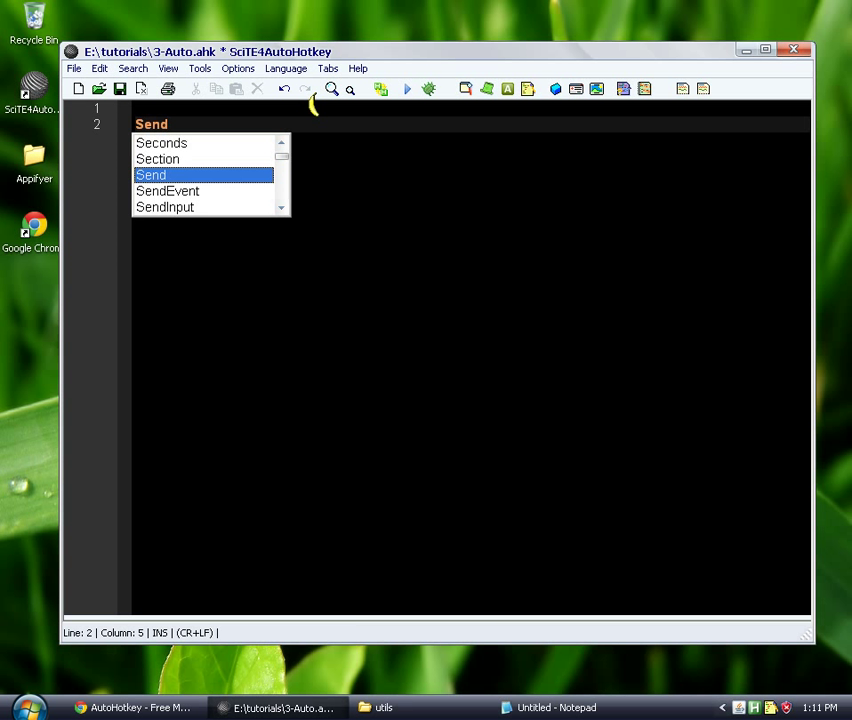